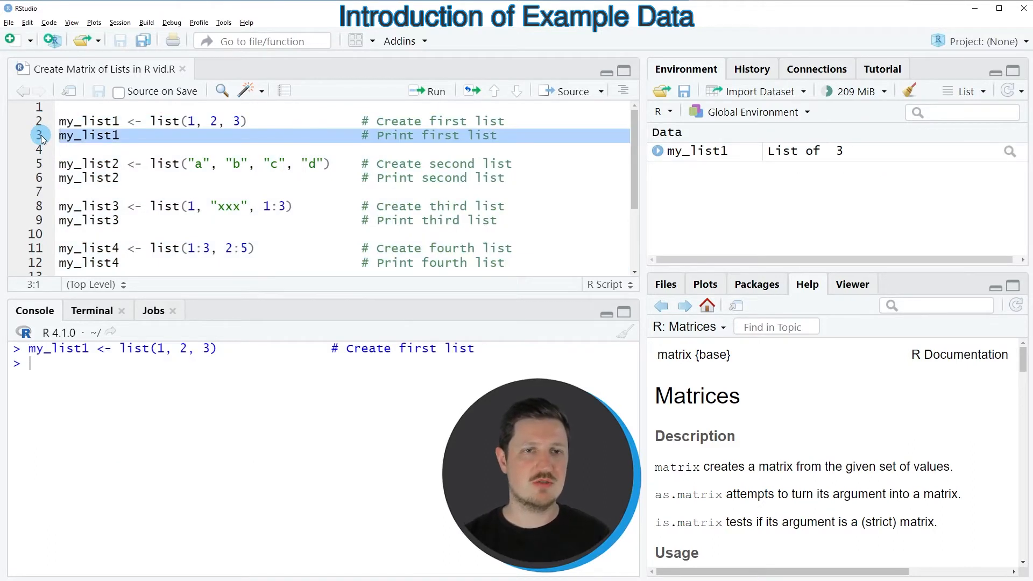
# - Run the my_list1 code for list(1, 2, 3) and select its printed output
pyautogui.click(426, 91)
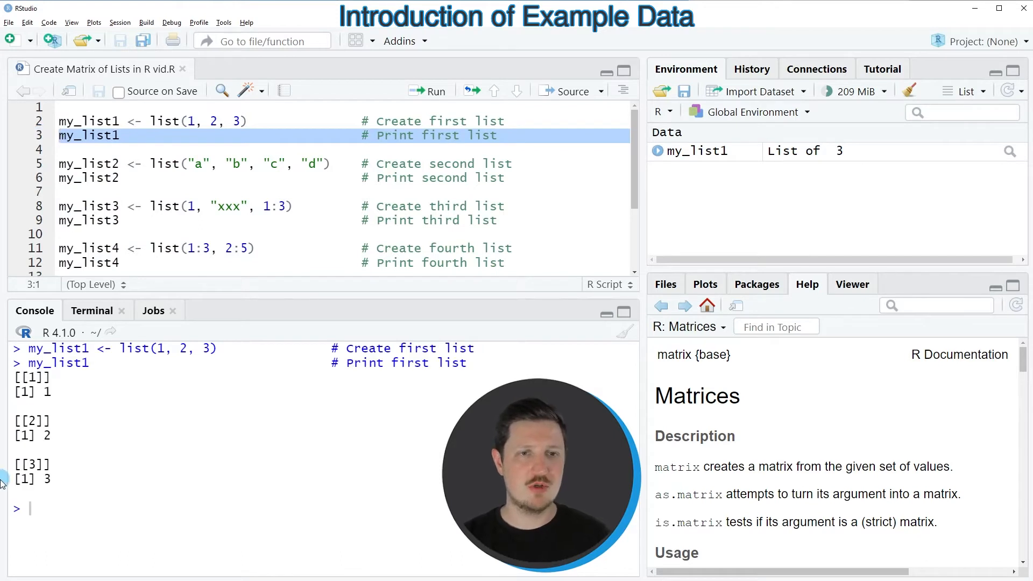
pyautogui.moveTo(6, 373); pyautogui.dragTo(49, 484)
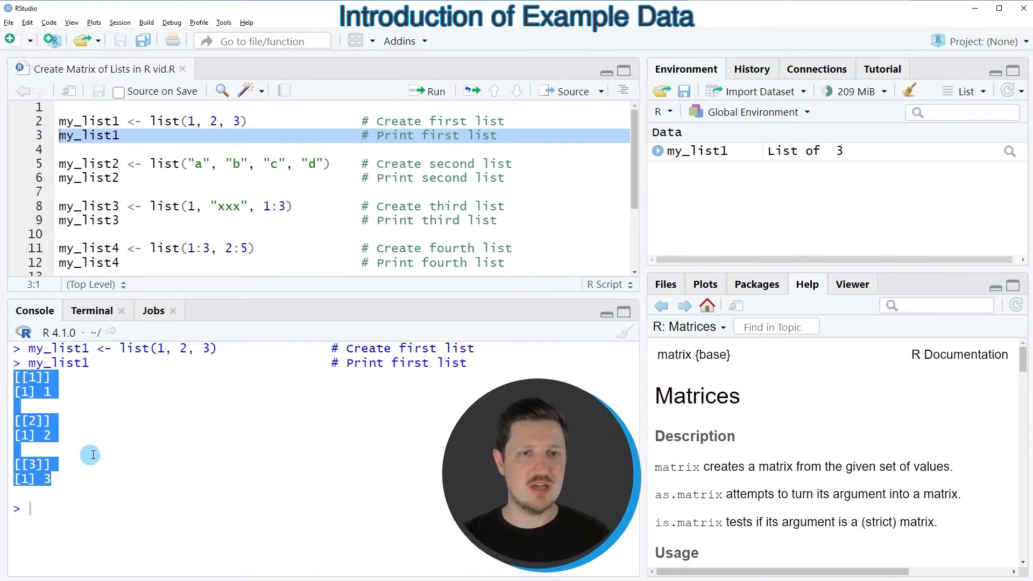
pyautogui.moveTo(65, 379)
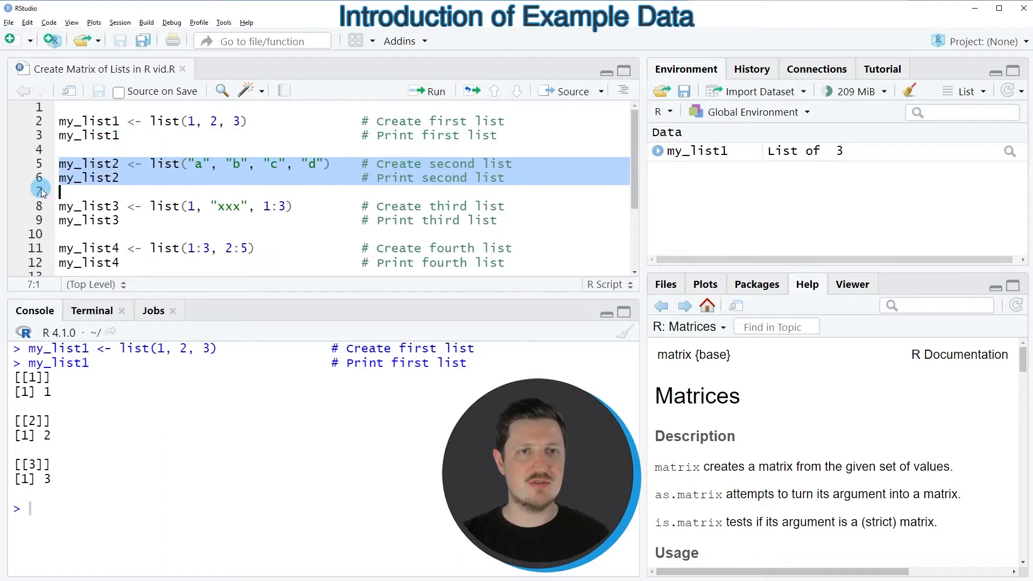
# - Run the code blocks creating and printing my_list2, my_list3 and my_list4
pyautogui.click(427, 91)
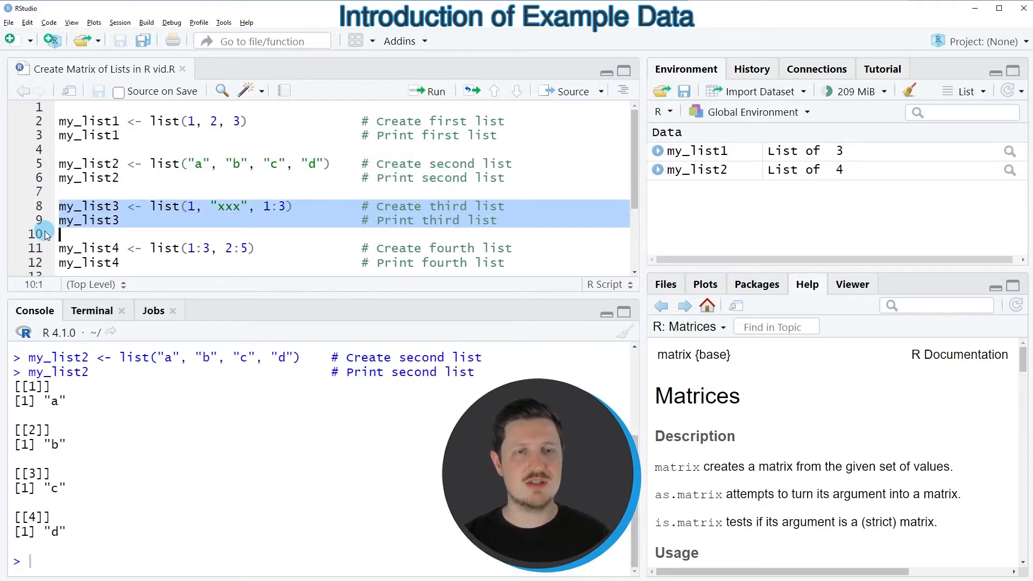
pyautogui.click(427, 91)
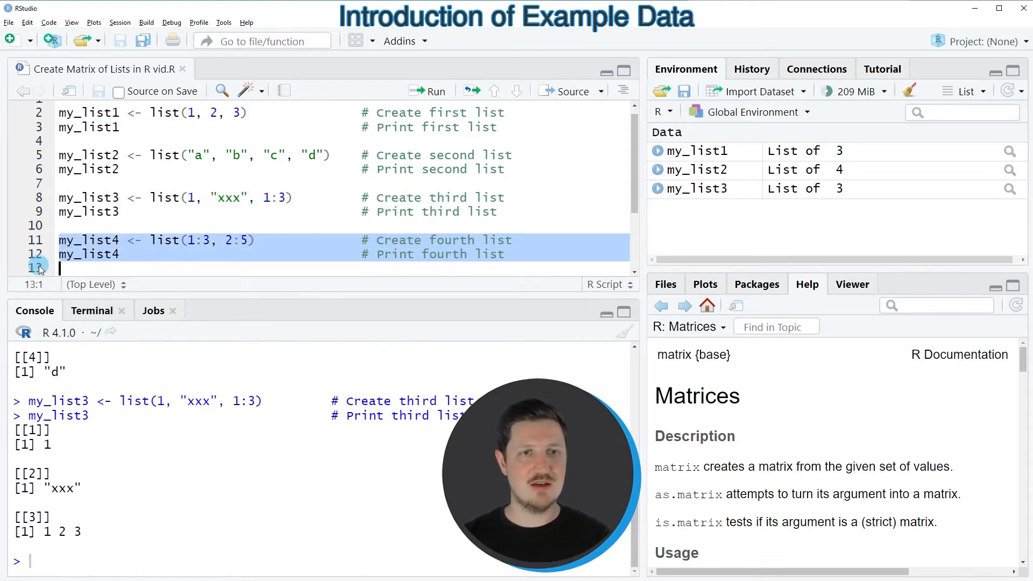
pyautogui.click(426, 91)
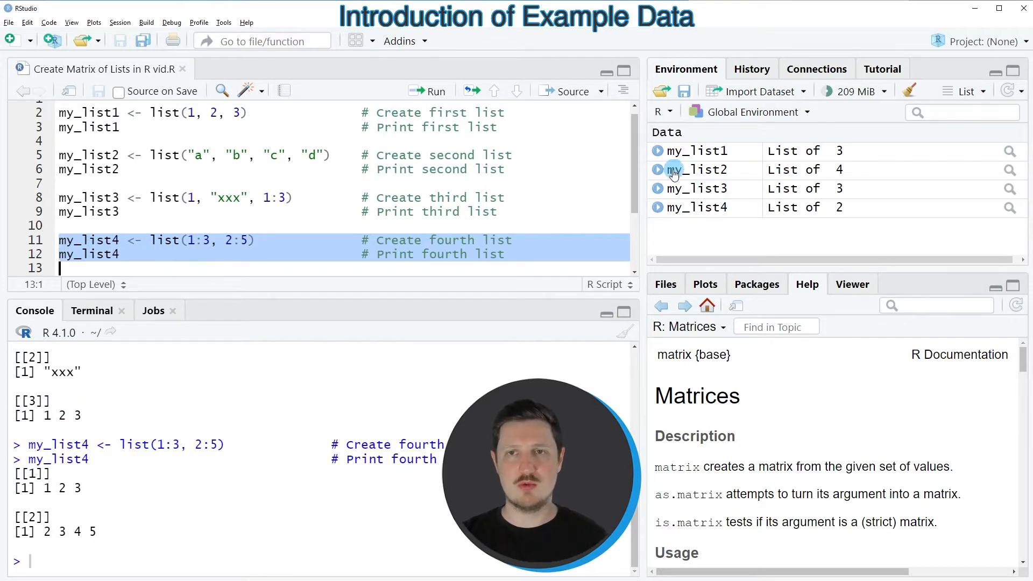
pyautogui.moveTo(696, 218)
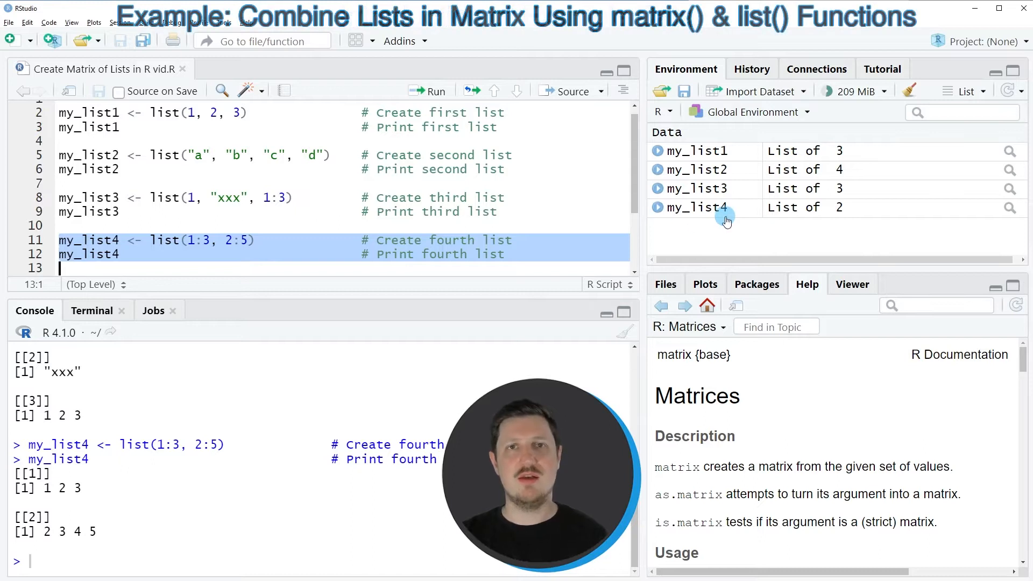
pyautogui.moveTo(725, 217)
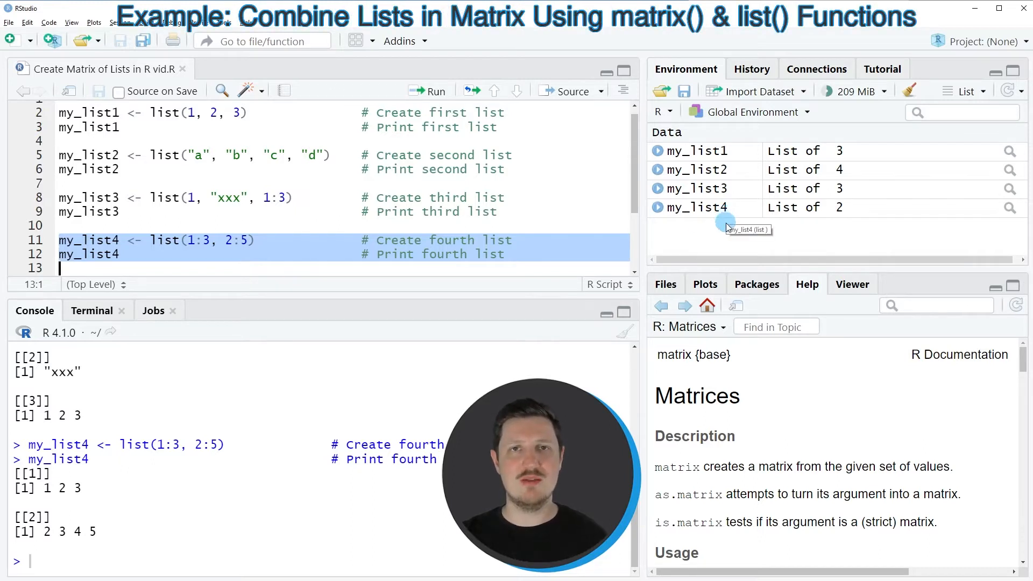
pyautogui.moveTo(675, 227)
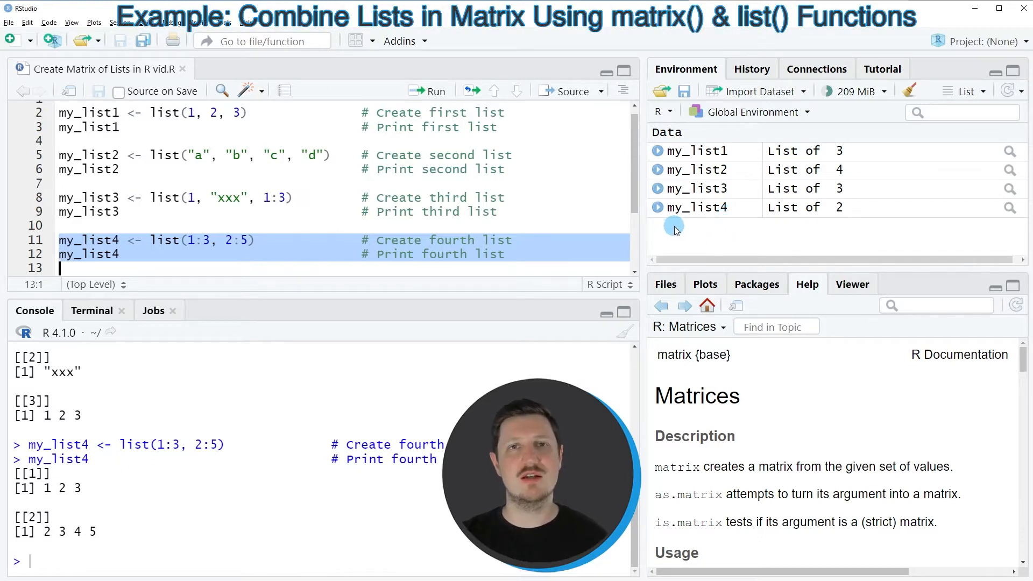
pyautogui.scroll(-3)
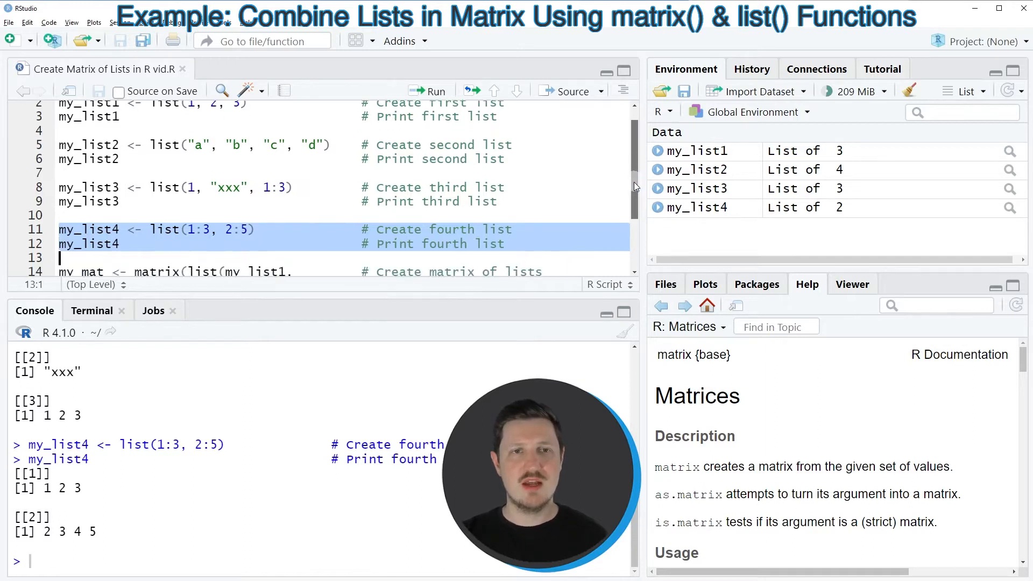
pyautogui.scroll(-3)
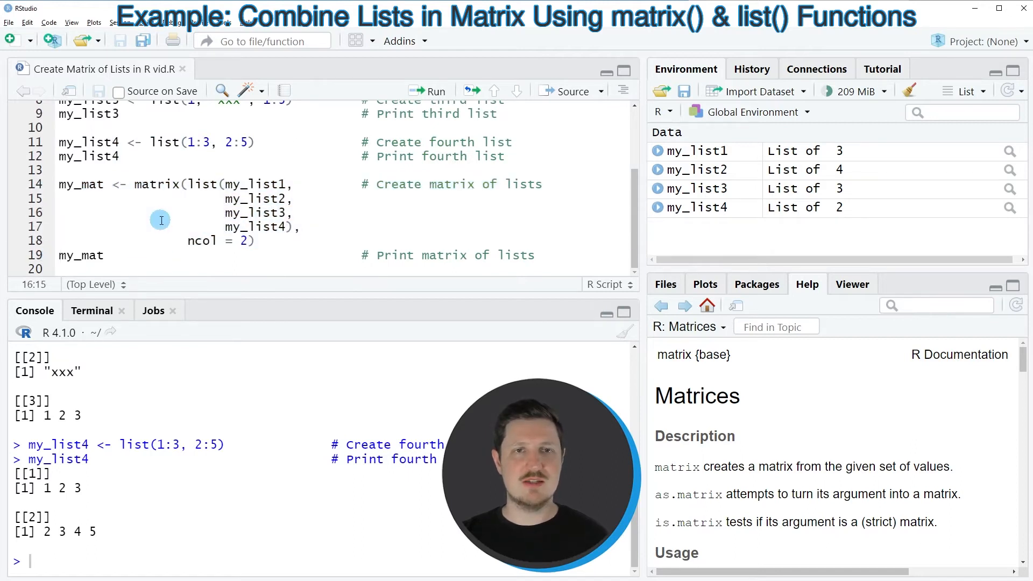
pyautogui.doubleClick(156, 184)
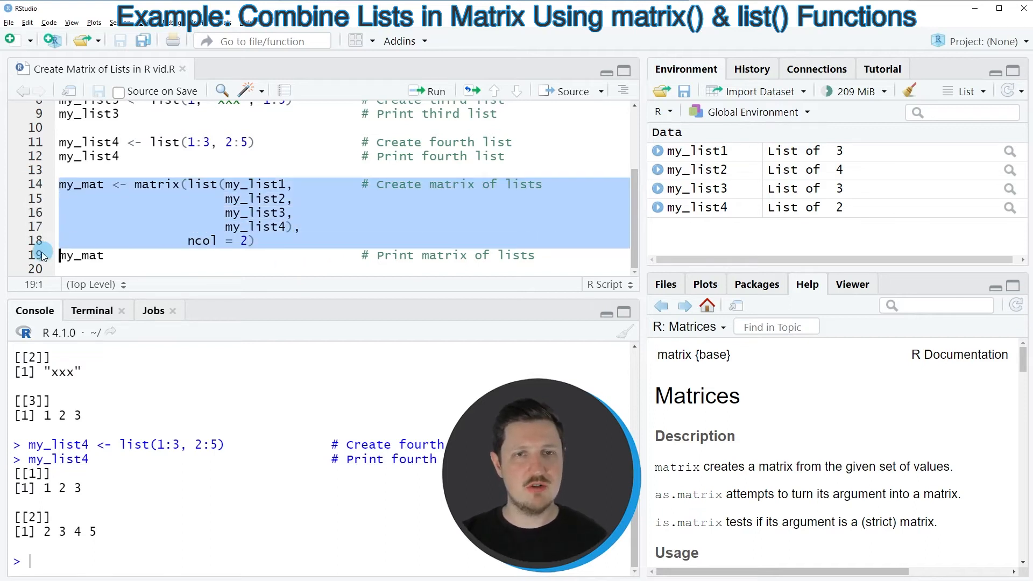
# - Run the matrix(list(...), ncol = 2) call on lines 14–18 to build my_mat
pyautogui.click(426, 91)
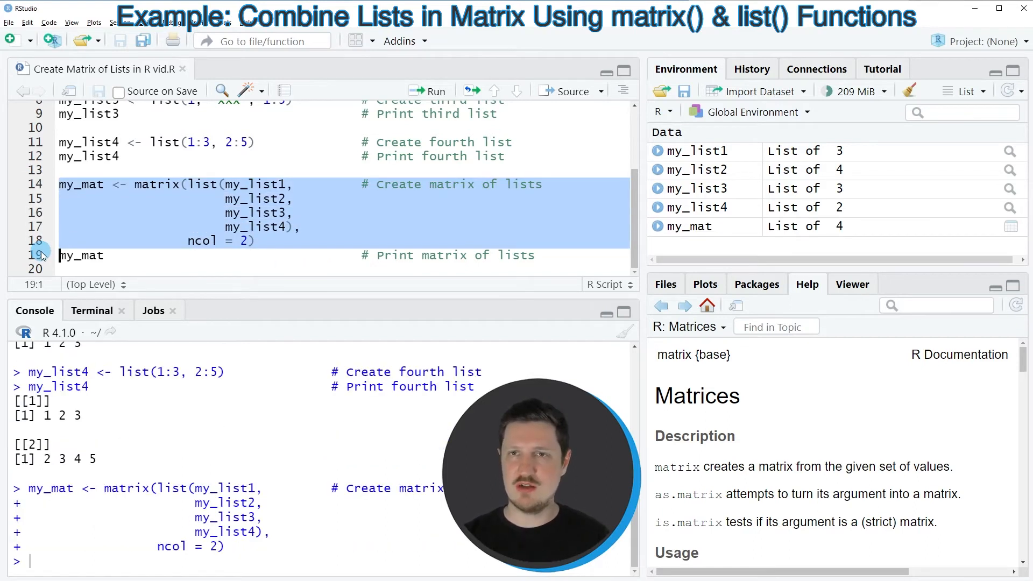
pyautogui.moveTo(695, 227)
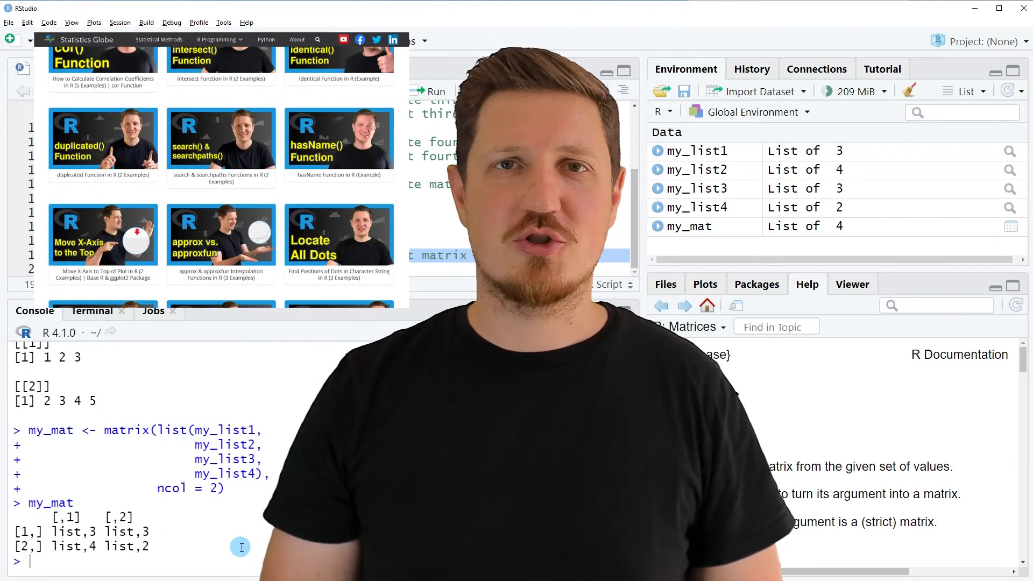
# - Go to Graphics in R from the R Programming menu and scroll the page
pyautogui.click(217, 39)
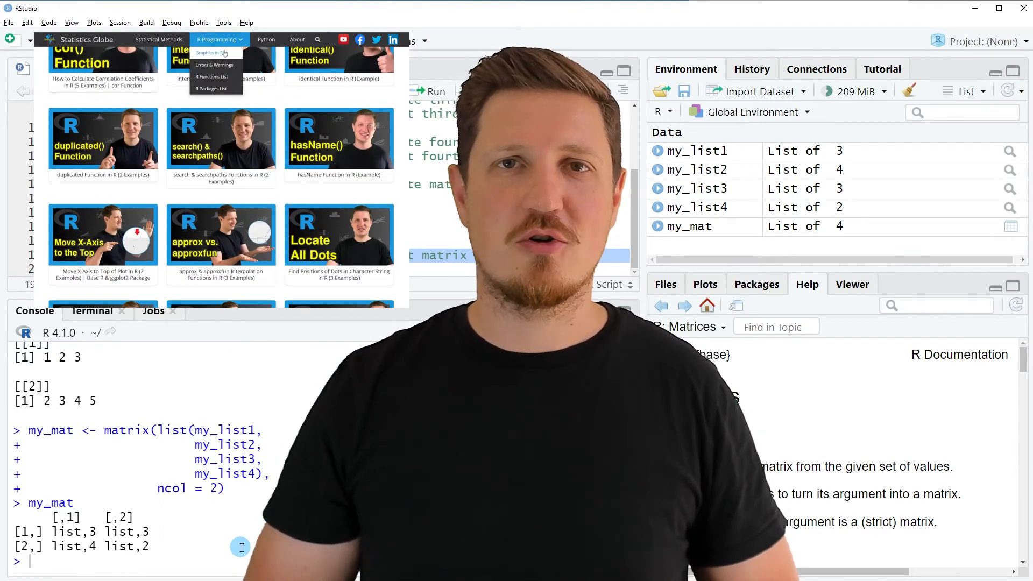
pyautogui.click(211, 52)
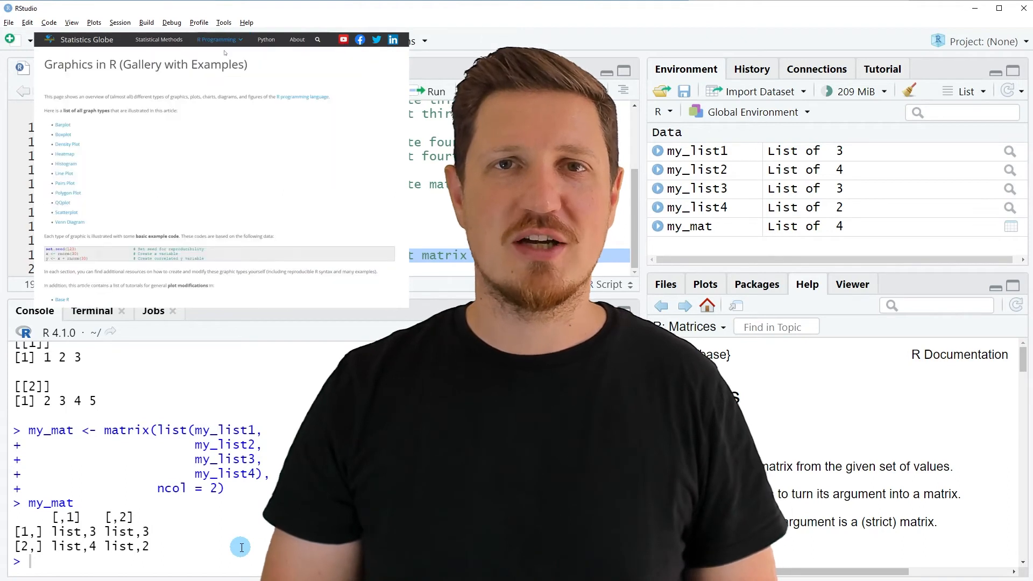
pyautogui.scroll(-3)
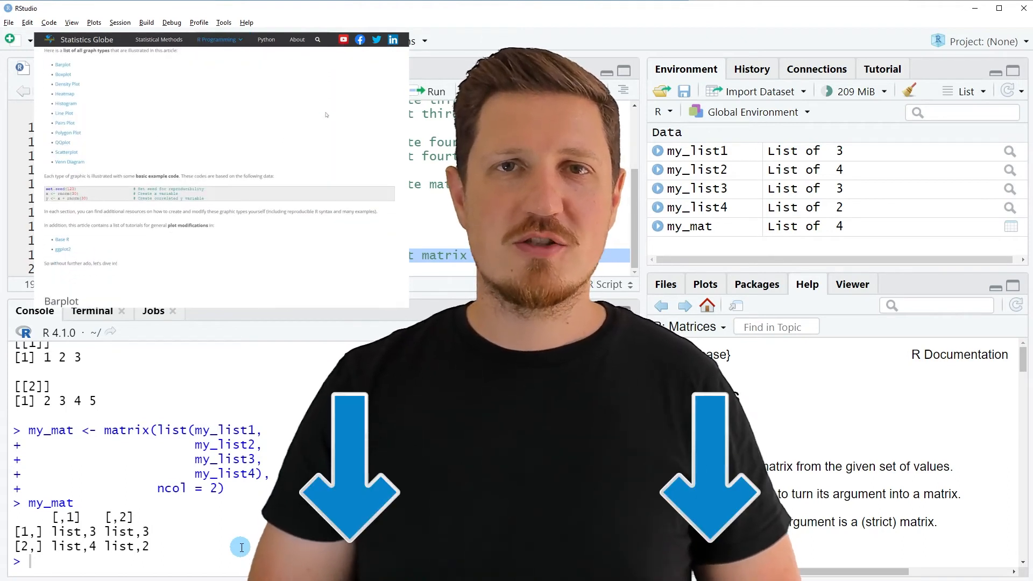
pyautogui.scroll(-3)
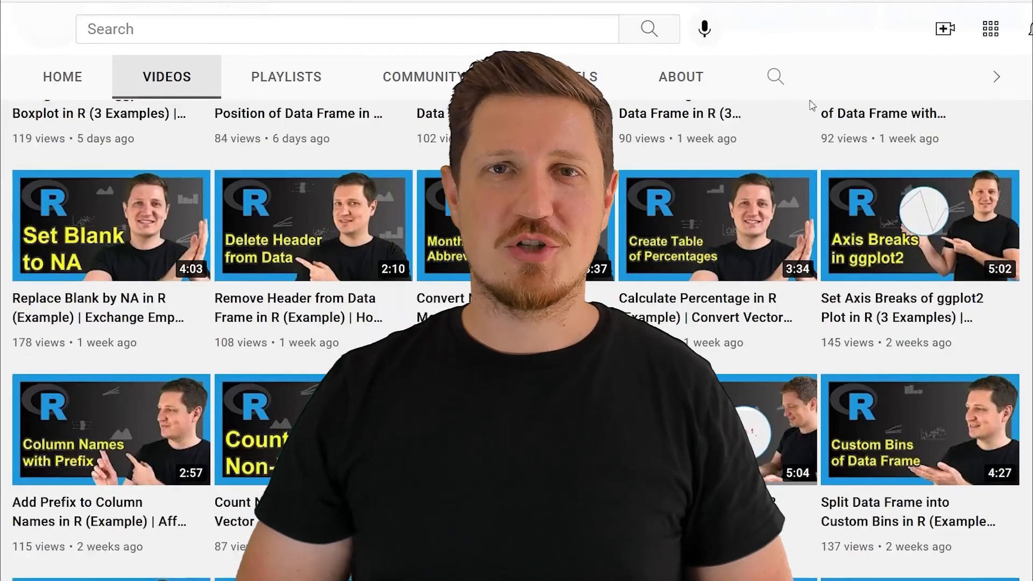
pyautogui.scroll(-3)
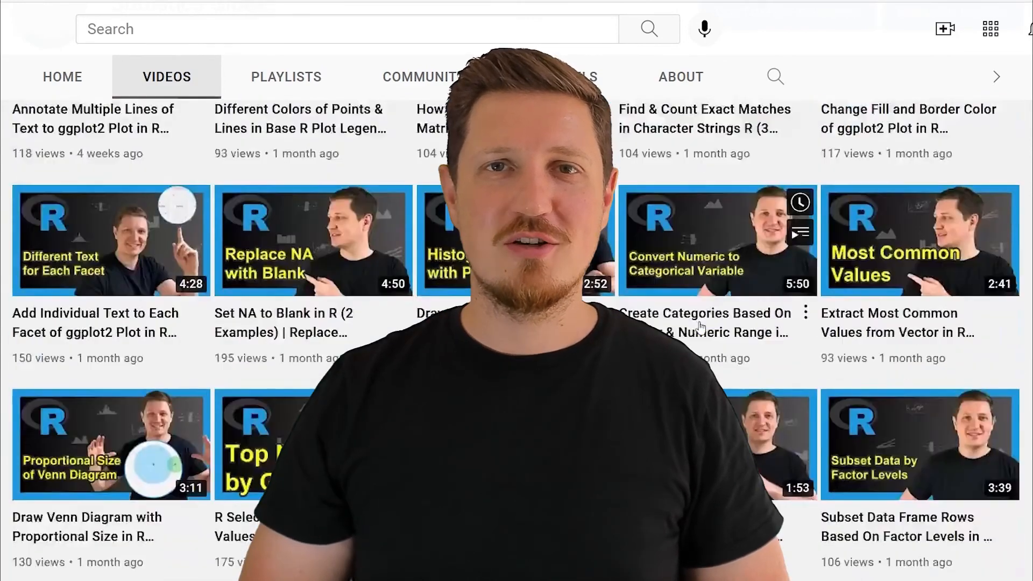
pyautogui.scroll(-3)
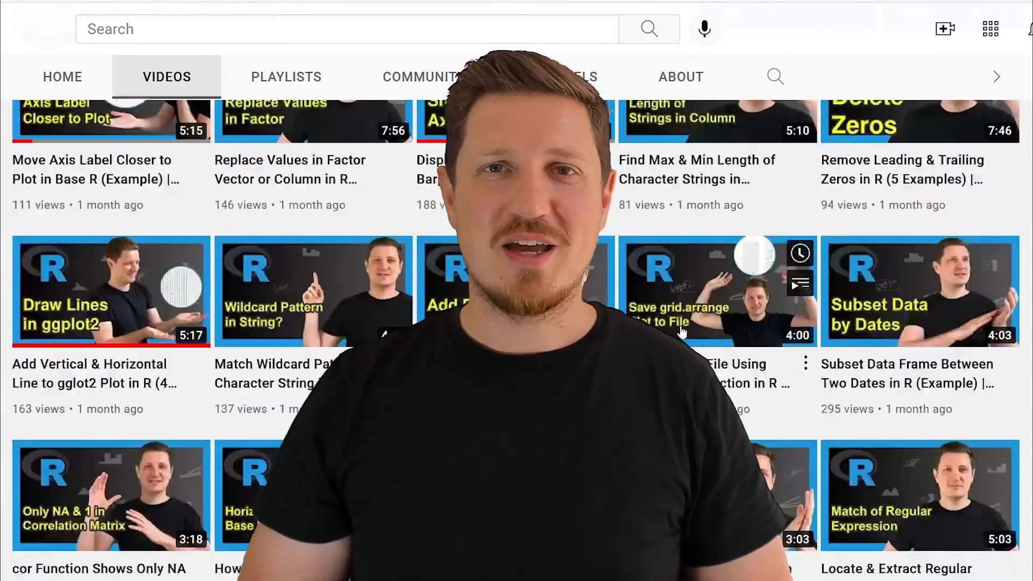